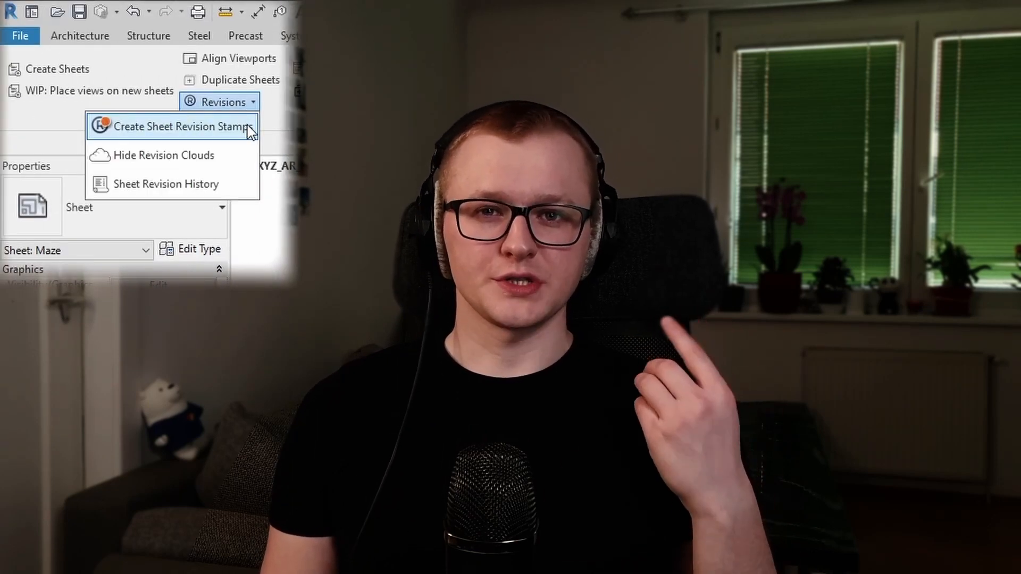
pyautogui.moveTo(164, 155)
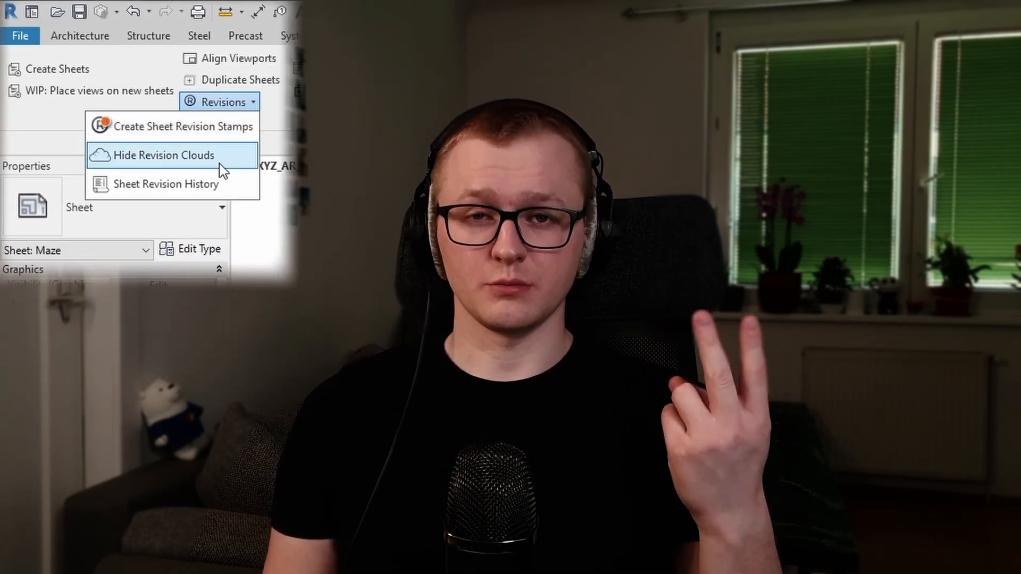
pyautogui.moveTo(218, 184)
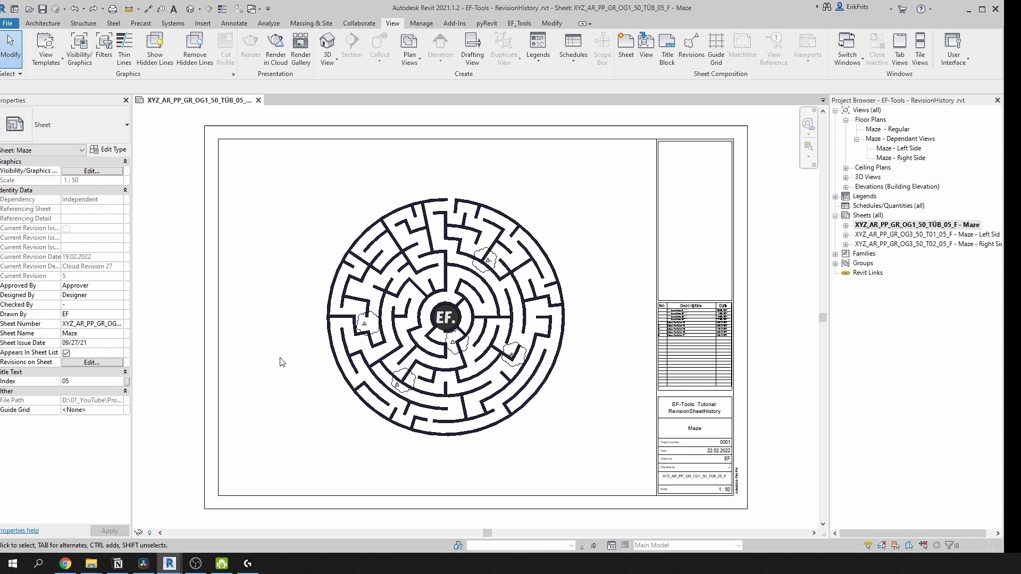
# - Review the project's Sheet Issues/Revisions list from the Maze title block, then show the EF-Tools ribbon
pyautogui.click(695, 427)
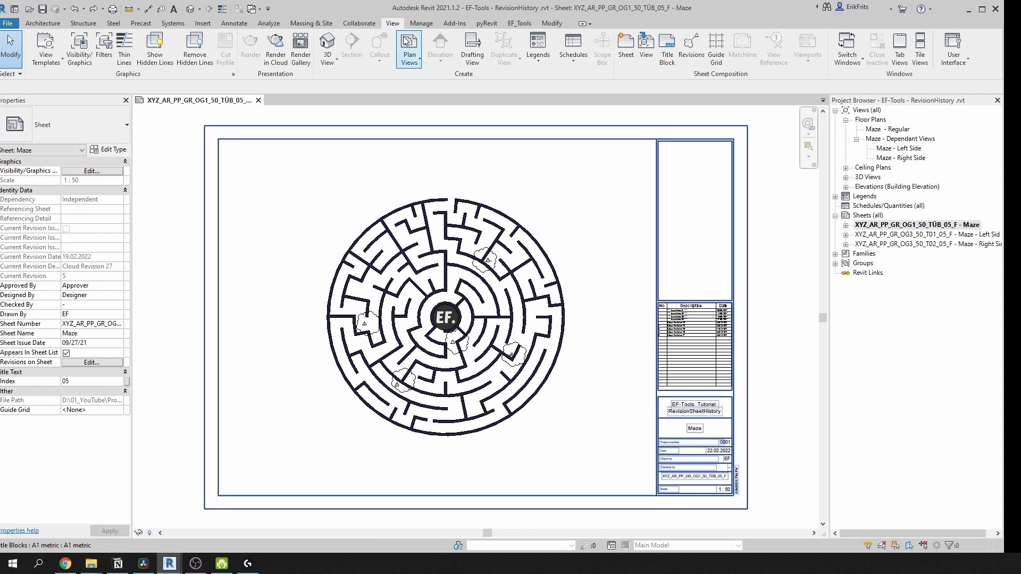
pyautogui.click(690, 49)
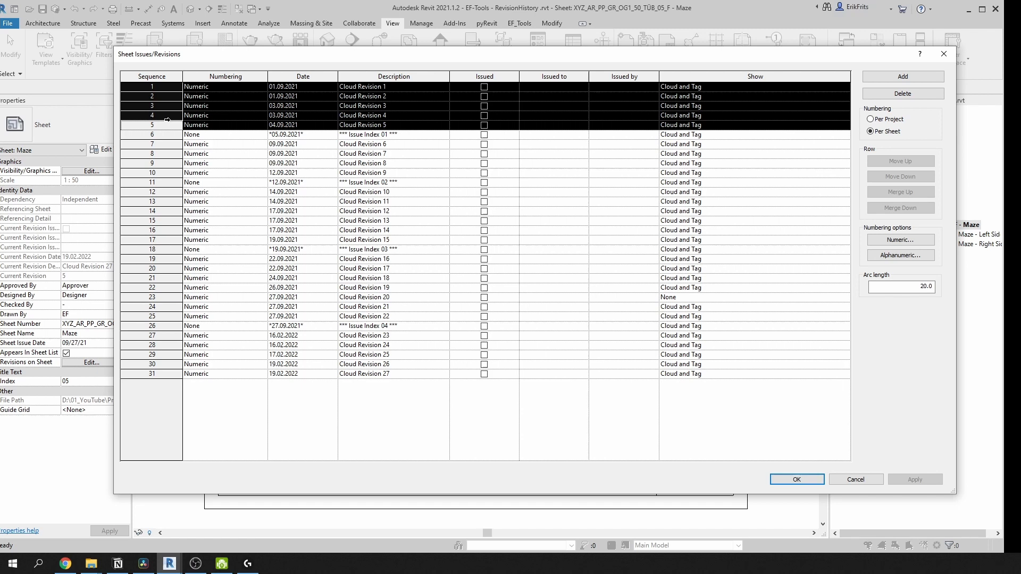
pyautogui.moveTo(157, 135)
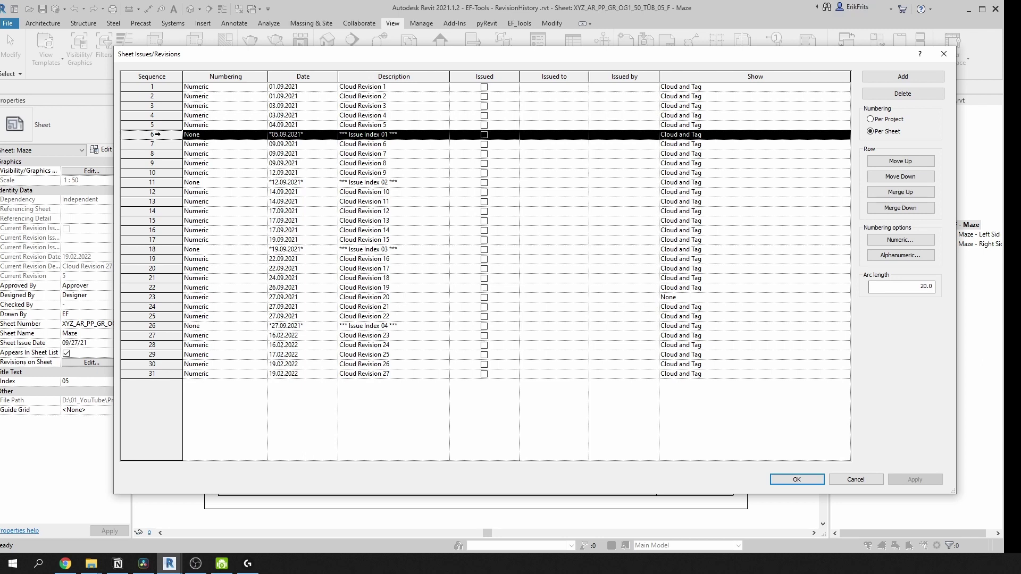
pyautogui.click(796, 480)
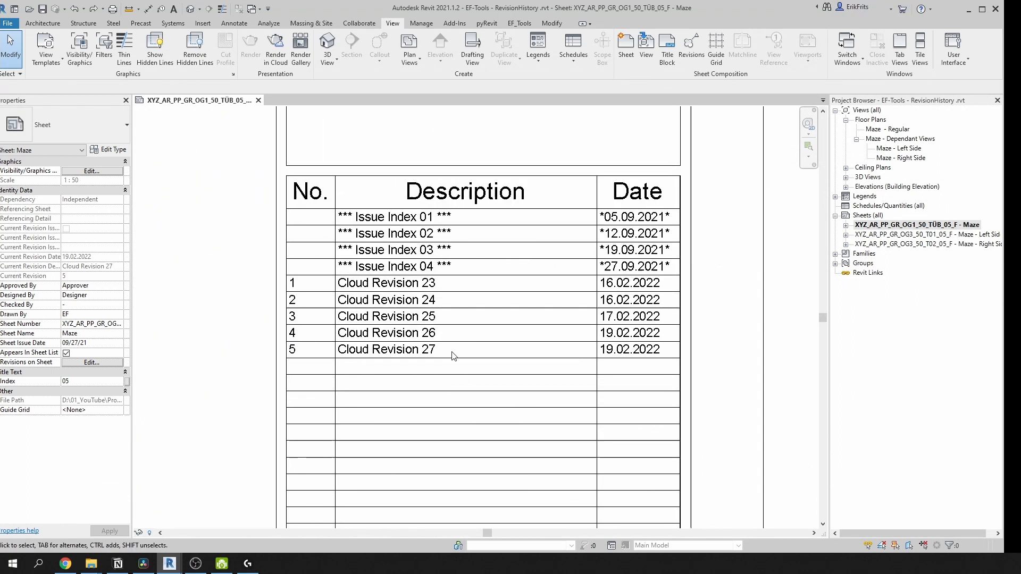
pyautogui.moveTo(373, 299)
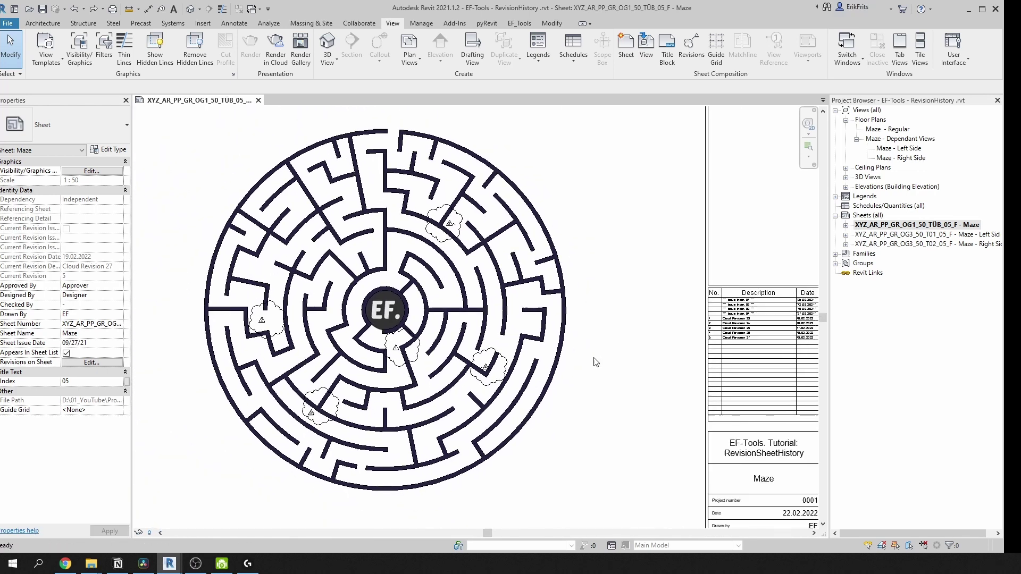
pyautogui.click(523, 21)
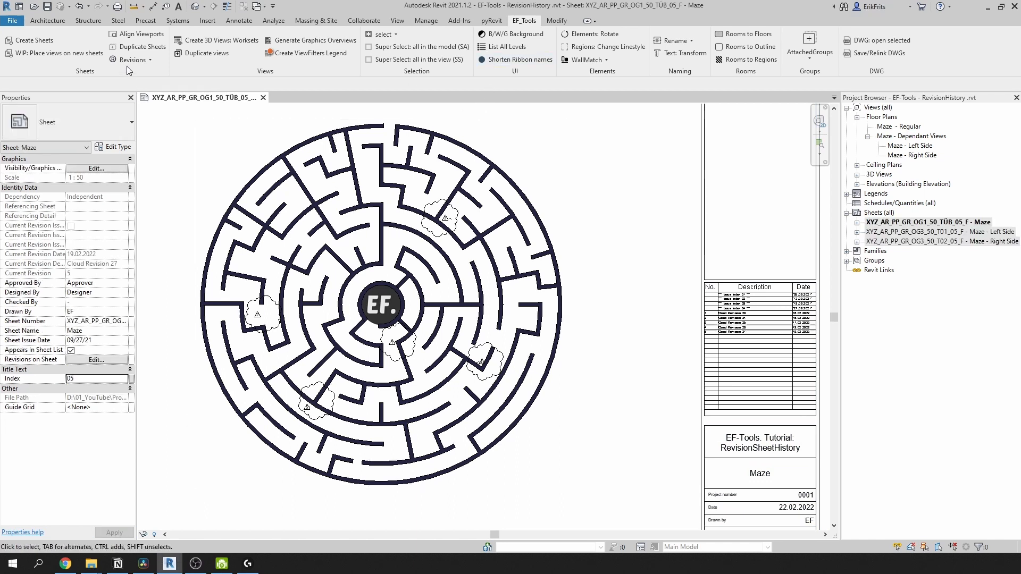
# - Launch Create Sheet Revision Stamps and tick all three Maze sheets to receive the revision
pyautogui.click(132, 60)
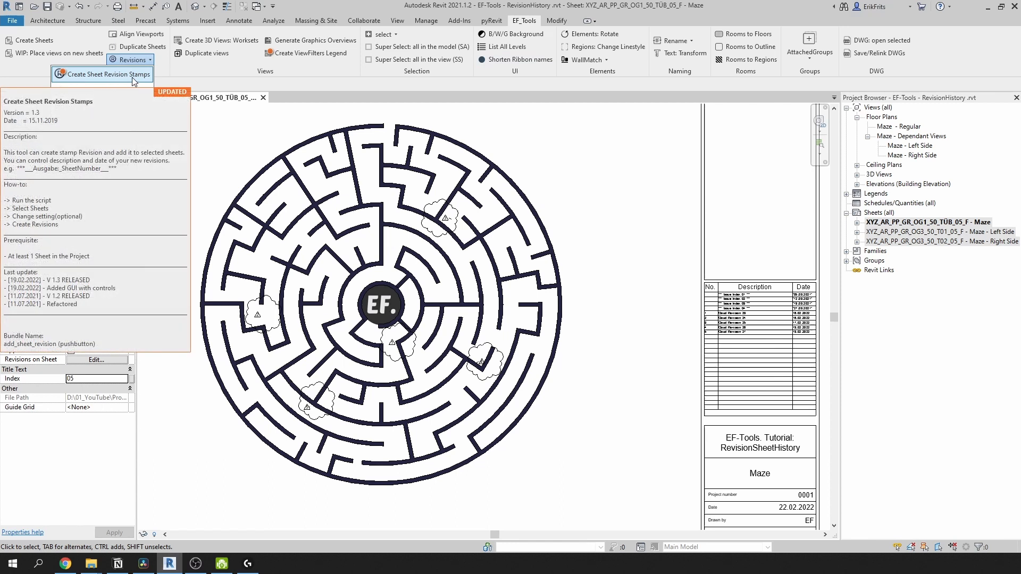
pyautogui.click(101, 74)
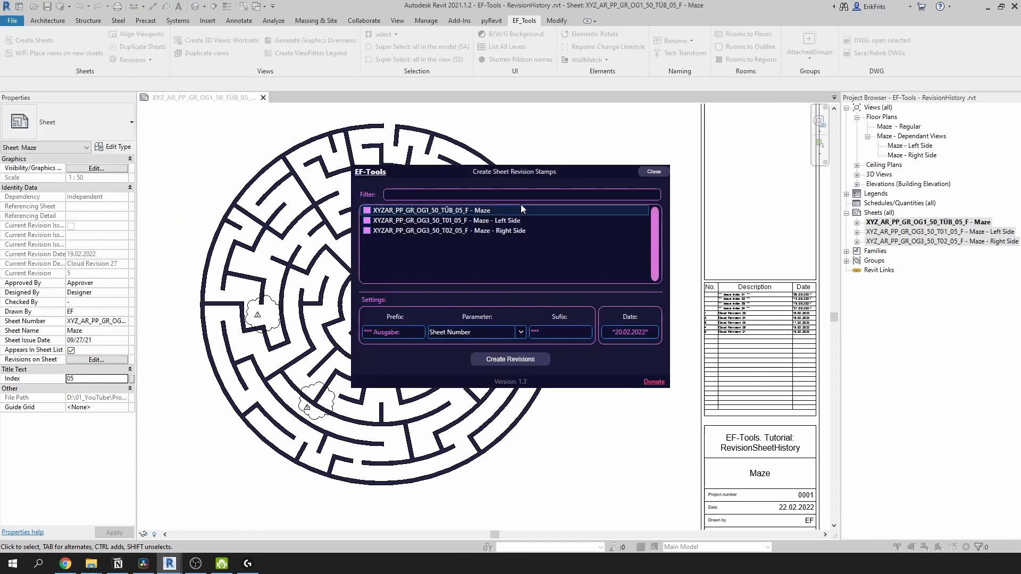
pyautogui.write('left')
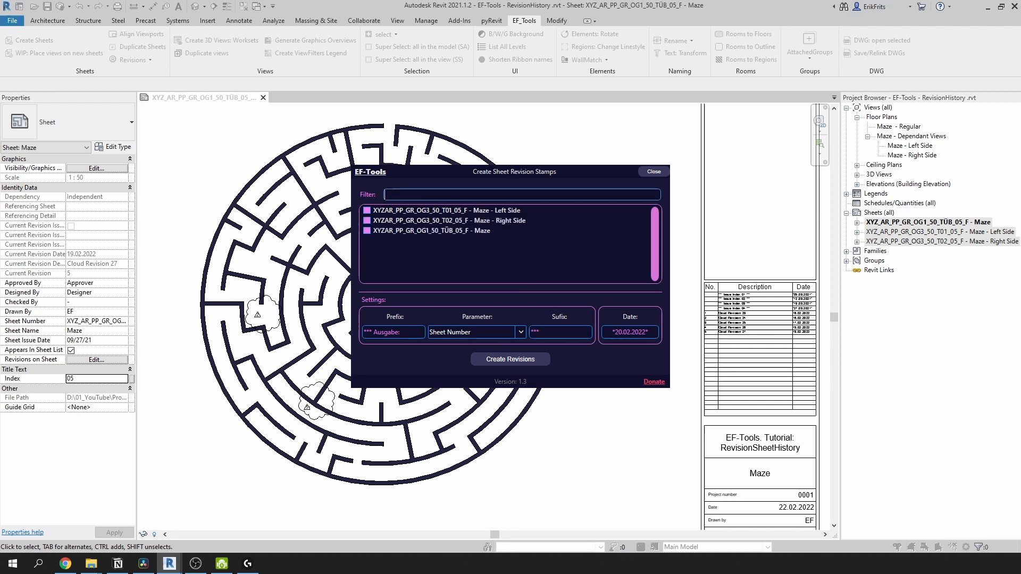
pyautogui.click(367, 230)
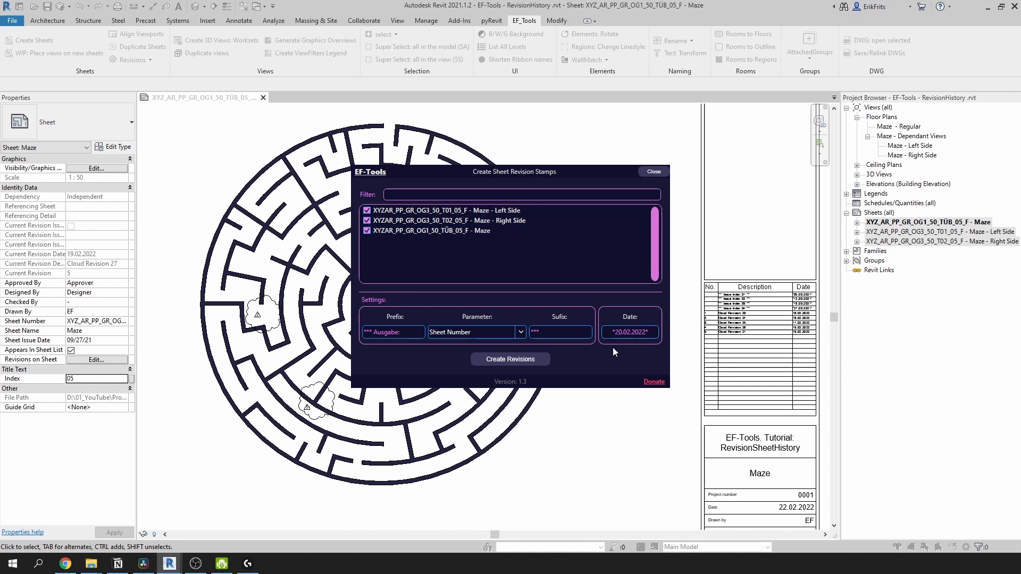
# - Set the description prefix to '*** Issue Index' using the sheet's Index parameter
pyautogui.click(392, 331)
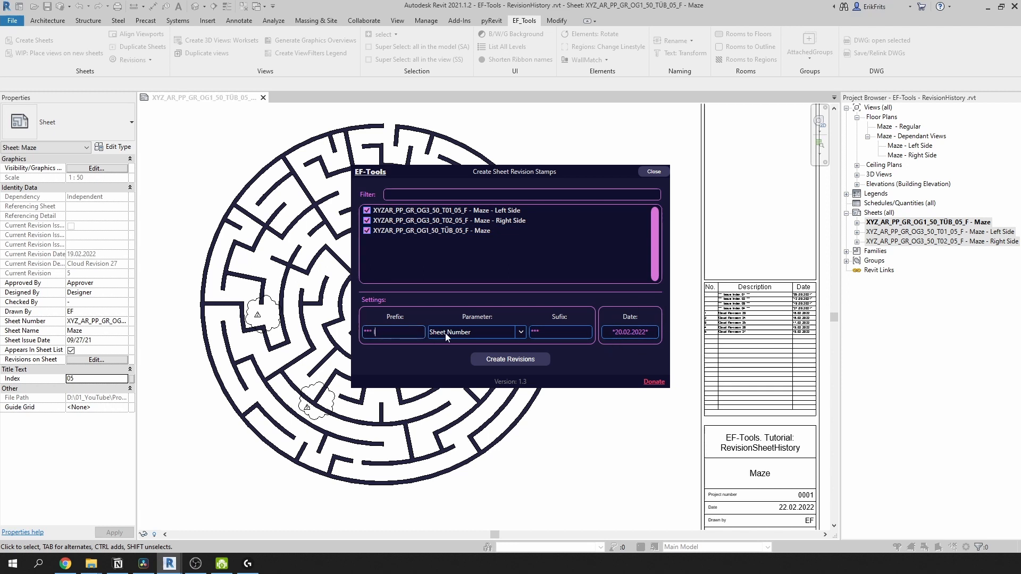
pyautogui.write('Issue Index')
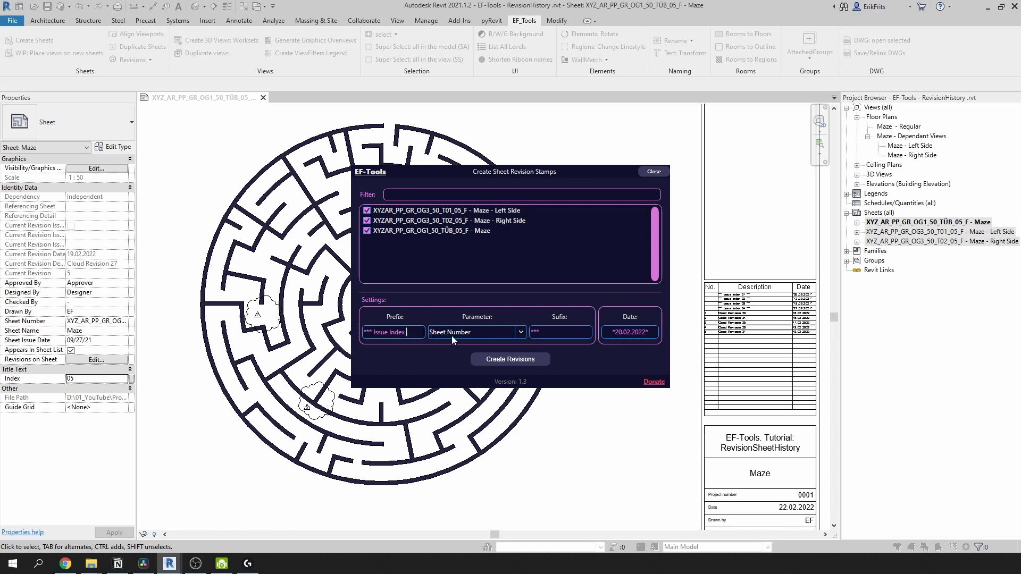
pyautogui.click(519, 331)
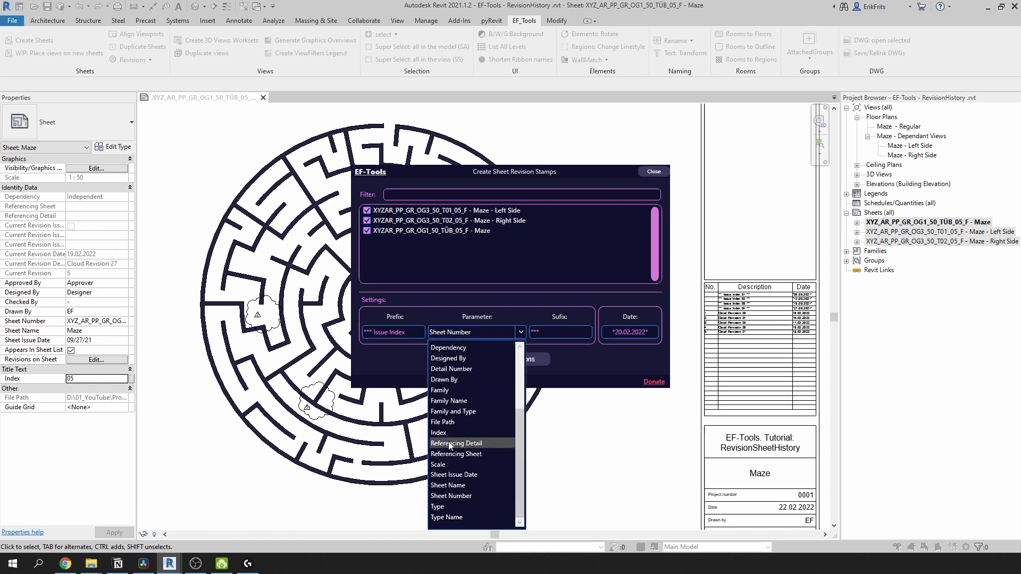
pyautogui.click(651, 171)
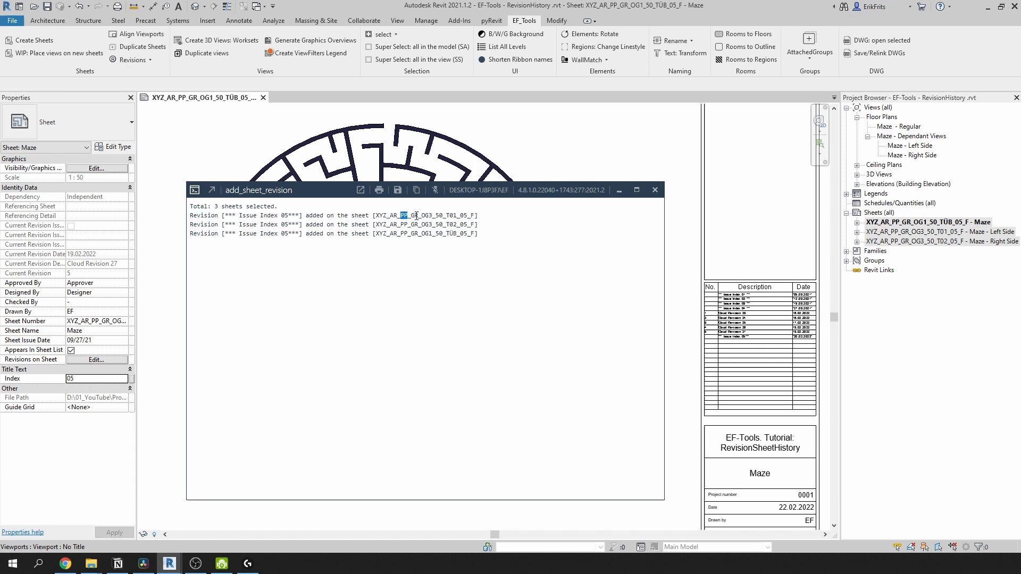
# - Close the add_sheet_revision report to see Issue Index 05 dated 20.02.2022 in the schedule
pyautogui.click(654, 189)
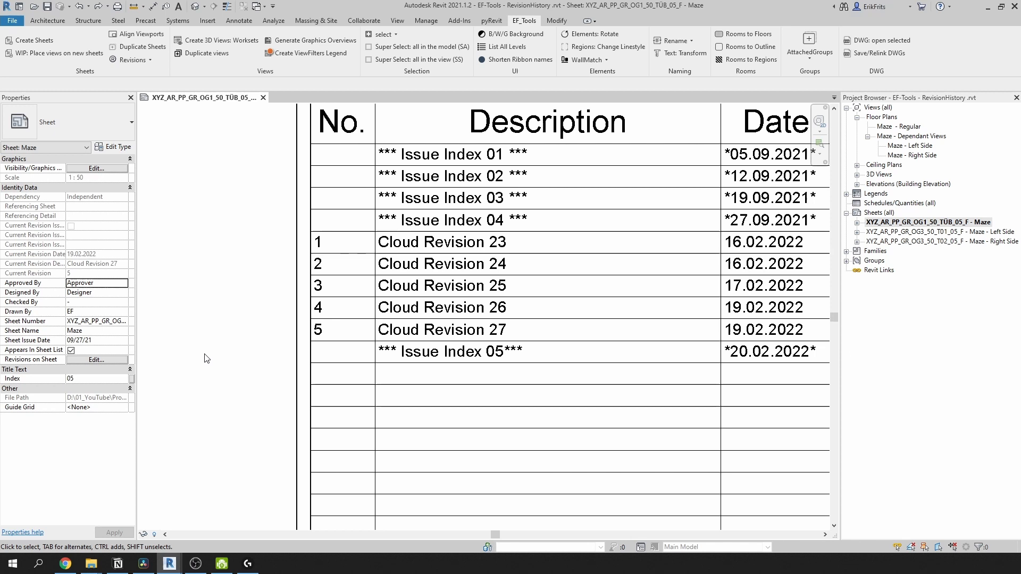
pyautogui.moveTo(140, 70)
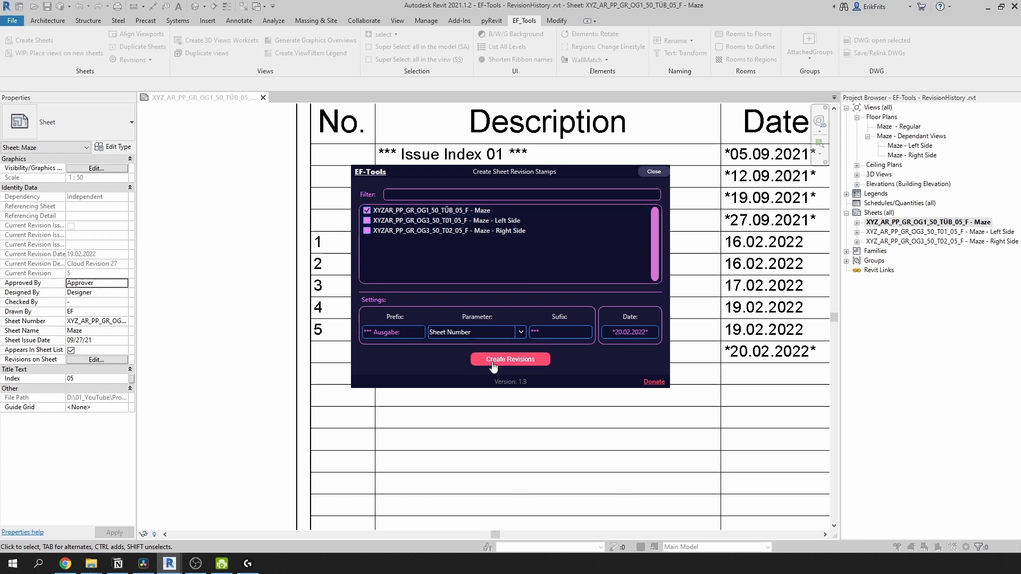
# - Create the Ausgabe revision on the Maze sheet, then undo it without saving
pyautogui.click(510, 358)
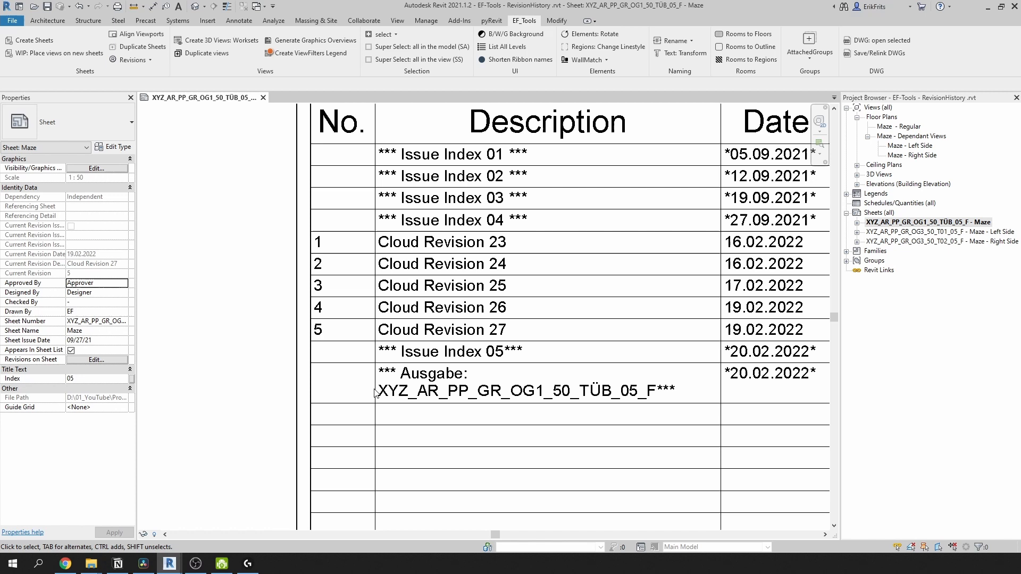
pyautogui.moveTo(640, 399)
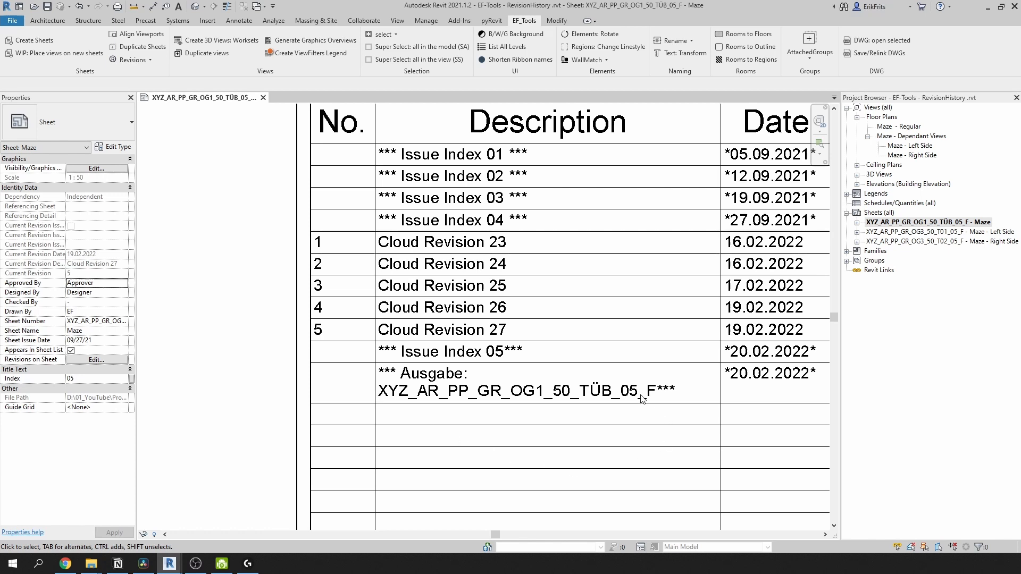
pyautogui.moveTo(616, 385)
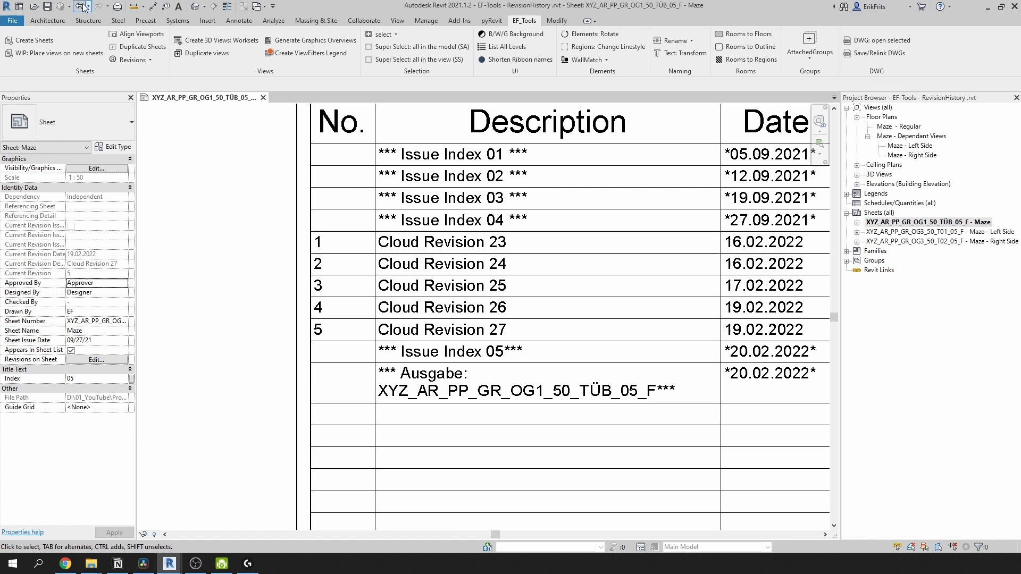
pyautogui.click(48, 6)
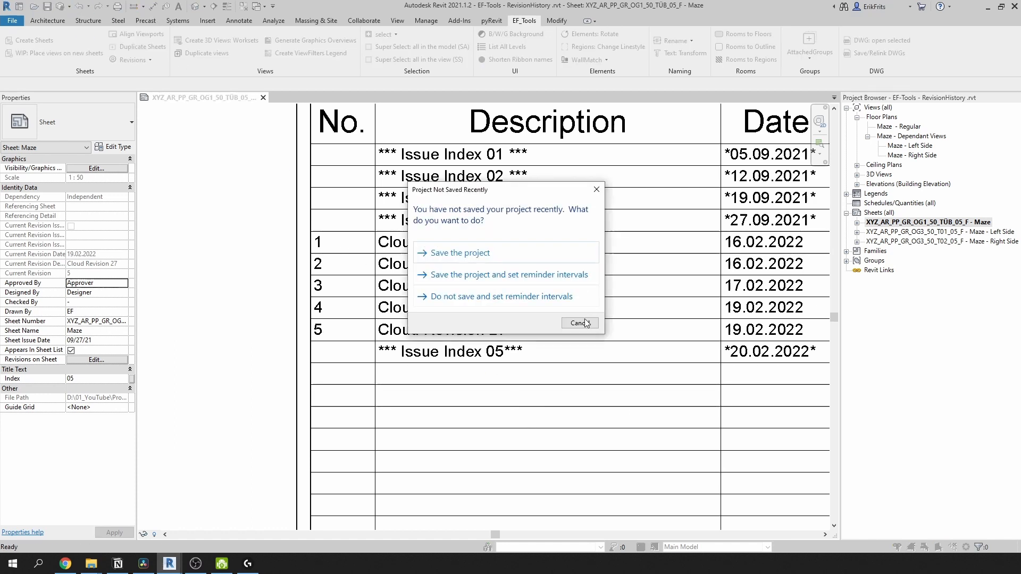
pyautogui.click(578, 323)
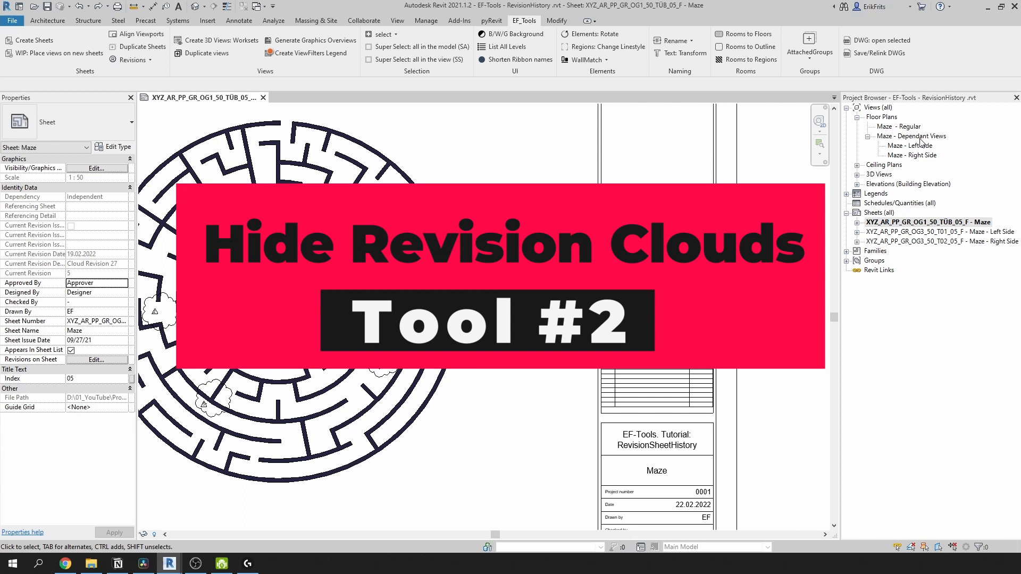
# - Open the Maze - Dependant Views and Maze - Left Side floor plans
pyautogui.doubleClick(913, 135)
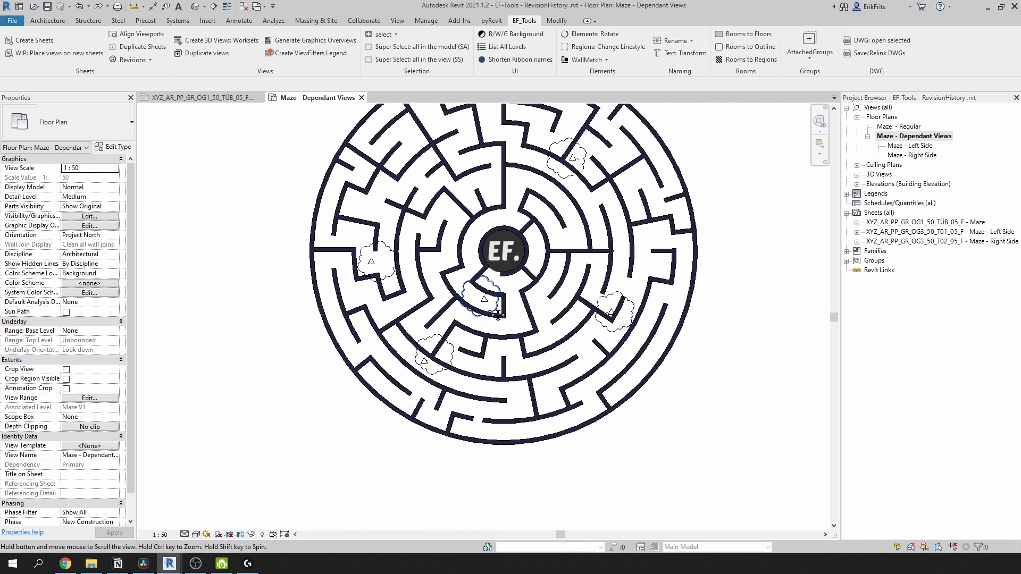
pyautogui.scroll(3)
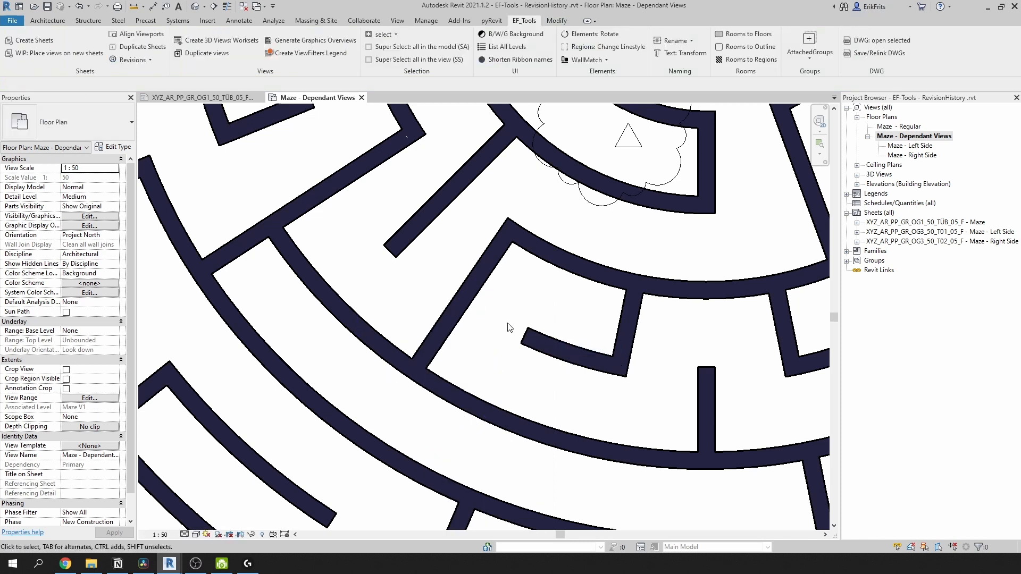
pyautogui.doubleClick(910, 145)
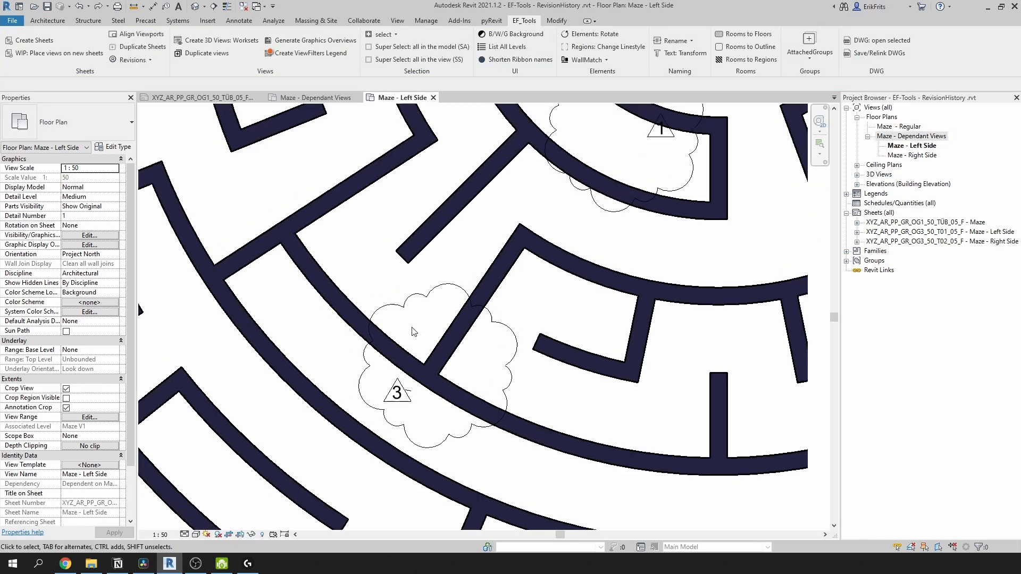
# - Start Hide Revision Clouds and filter the view list by 'Maze'
pyautogui.click(132, 60)
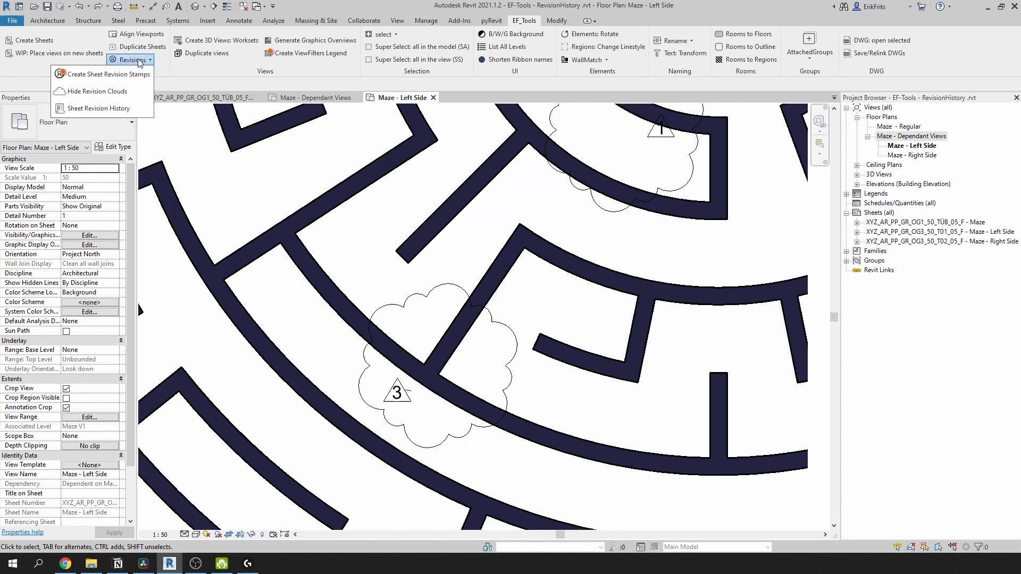
pyautogui.moveTo(98, 91)
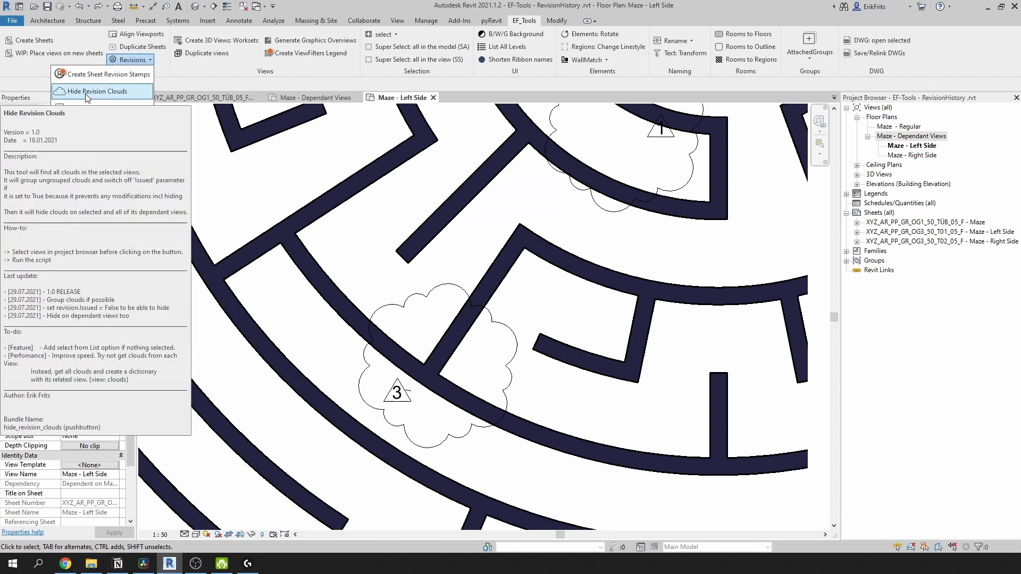
pyautogui.click(98, 92)
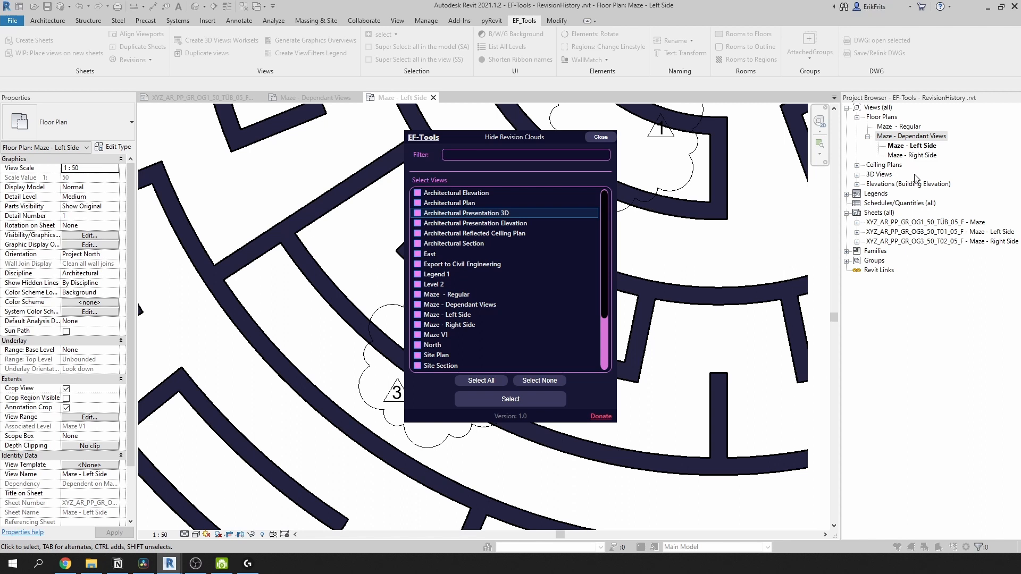
pyautogui.moveTo(813, 144)
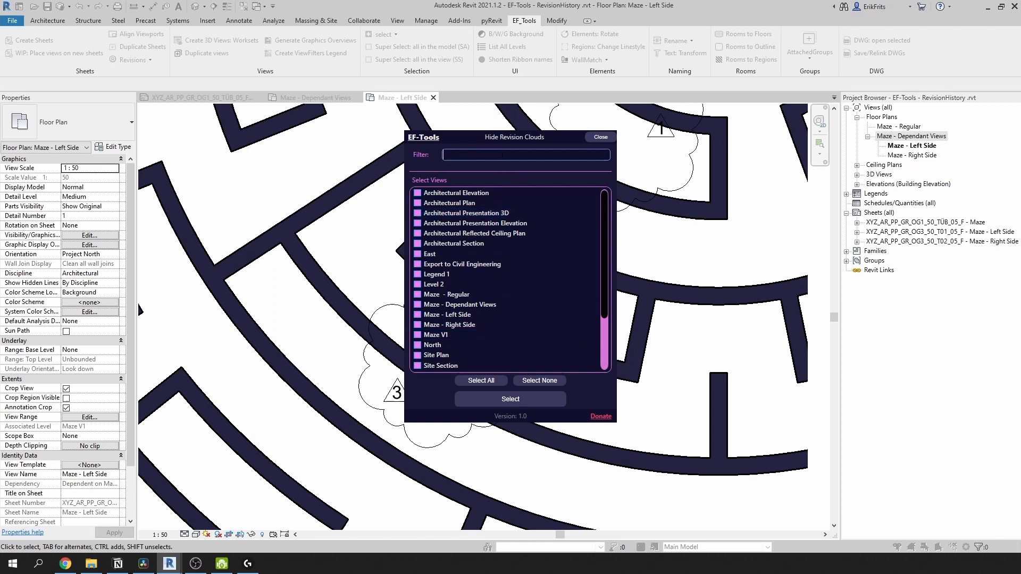
pyautogui.write('Maze')
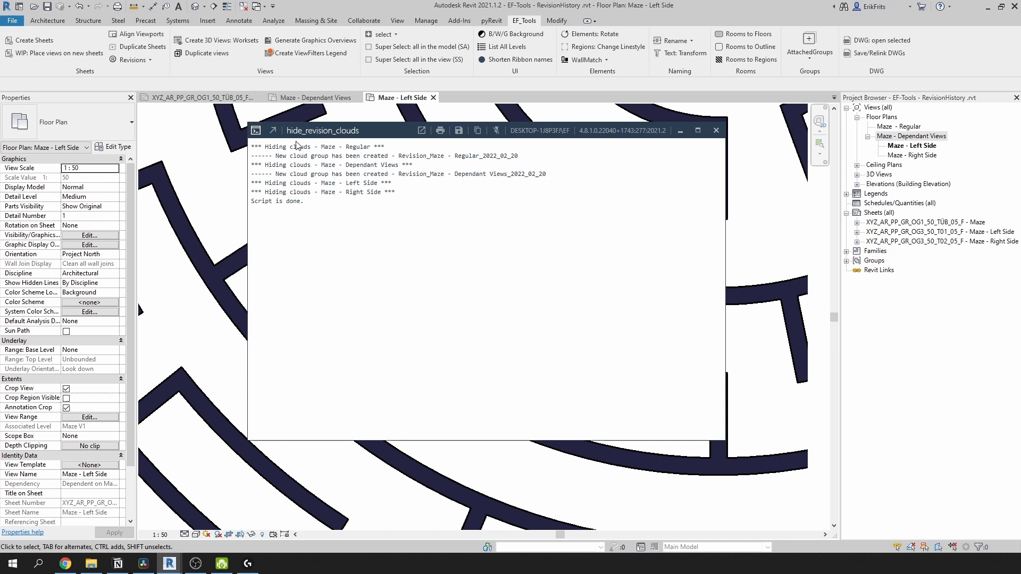
pyautogui.moveTo(397, 164)
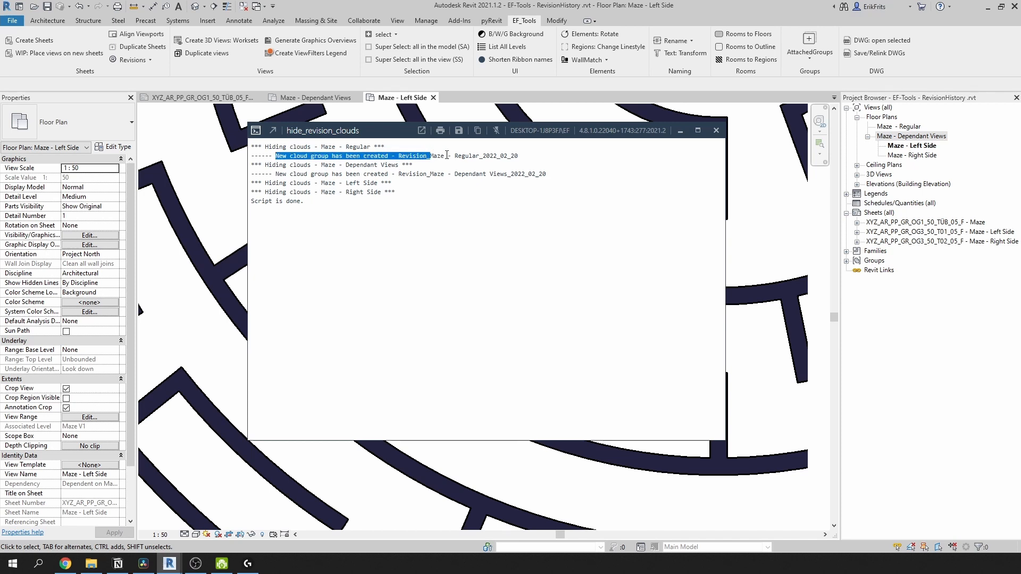
# - Close the hide_revision_clouds report to show the Maze - Left Side plan without clouds
pyautogui.click(715, 129)
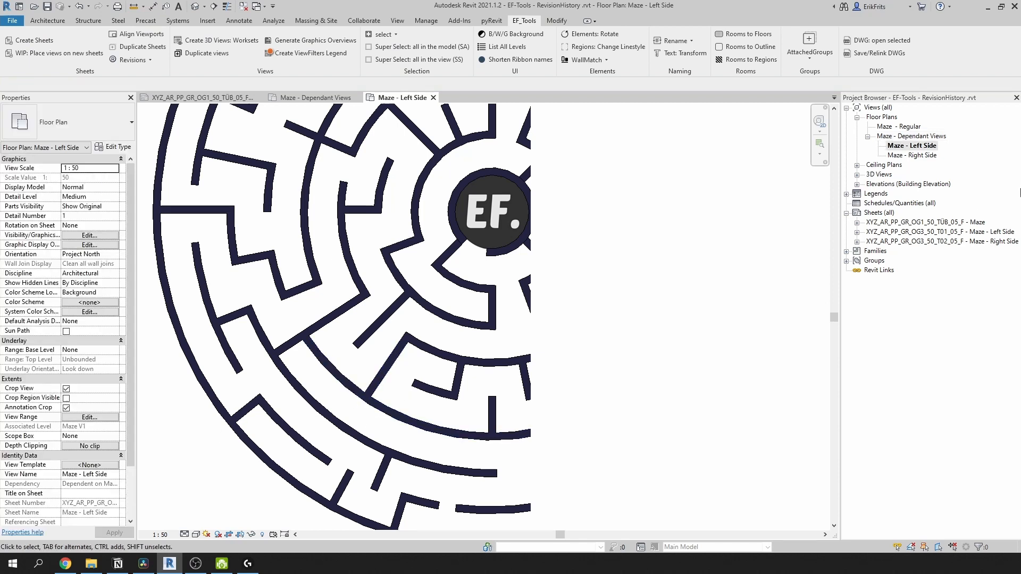
# - Check the Dependant Views and Right Side plans, then return to the Maze sheet showing Issue Index 01–05
pyautogui.doubleClick(911, 155)
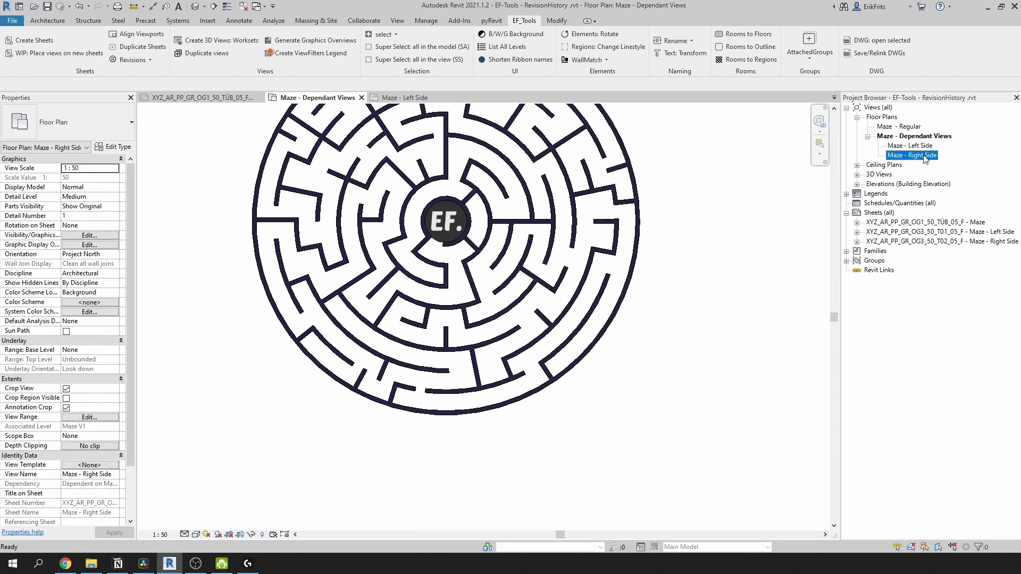
pyautogui.doubleClick(911, 155)
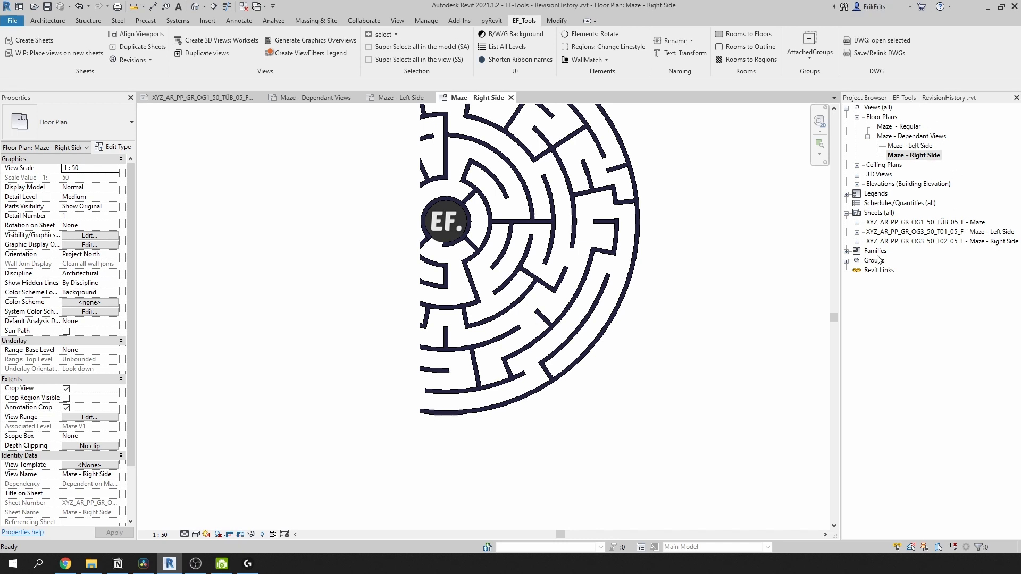
pyautogui.doubleClick(924, 221)
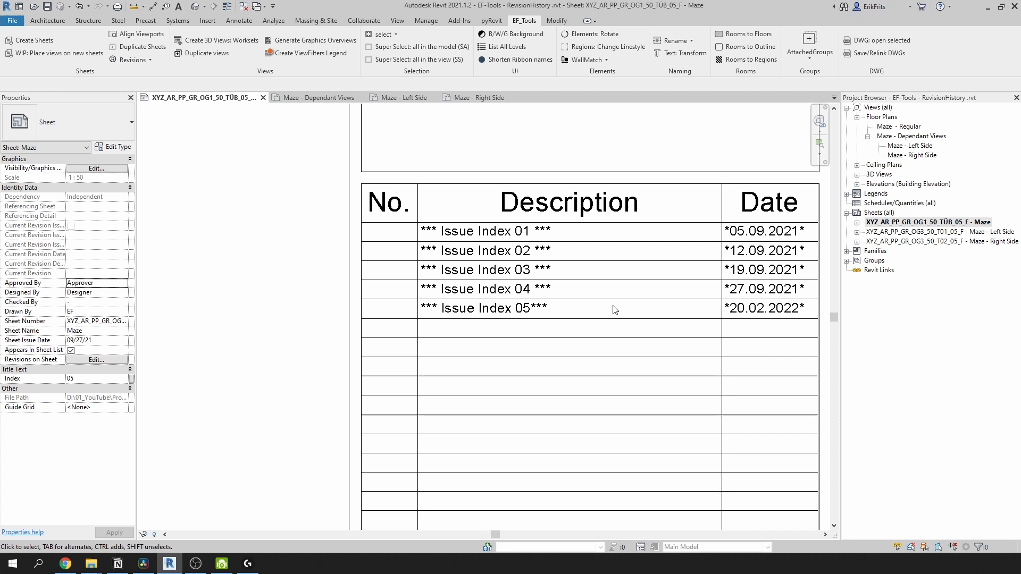
# - Select the Left Side and Right Side sheets and start the Sheet Revision History export
pyautogui.click(938, 241)
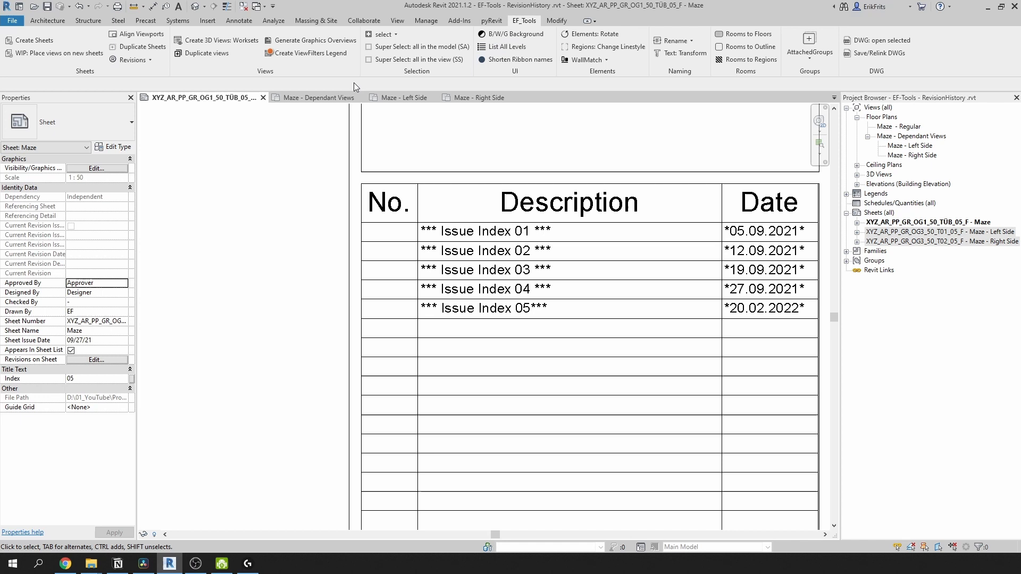
pyautogui.click(130, 60)
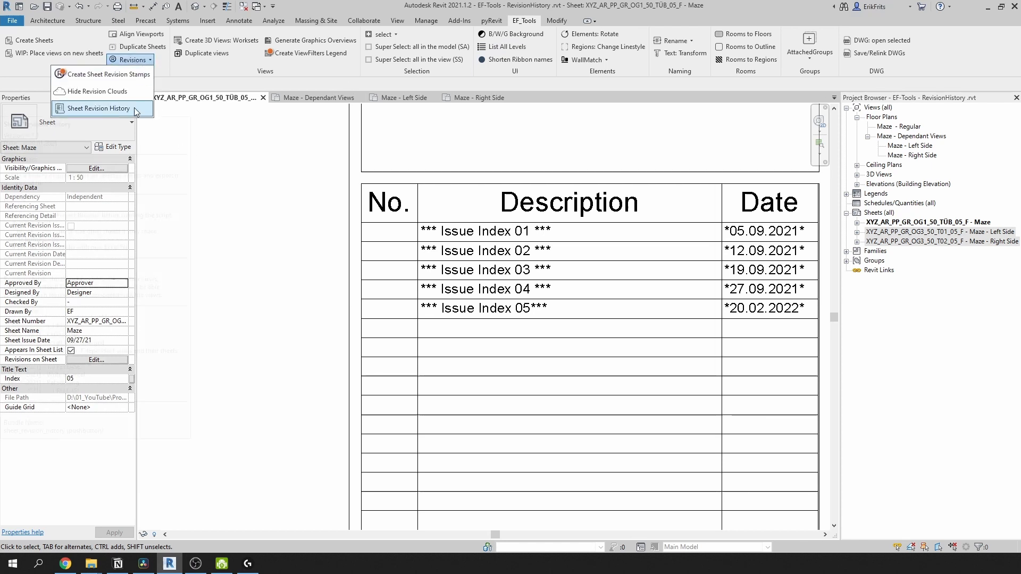
pyautogui.click(100, 109)
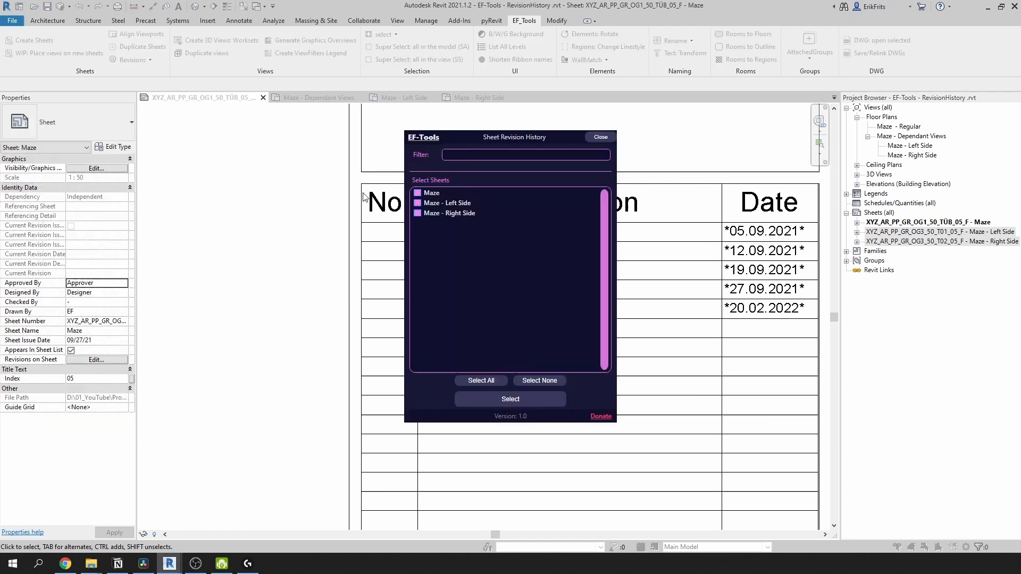
# - Choose all three Maze sheets for the export and confirm the selection
pyautogui.click(417, 192)
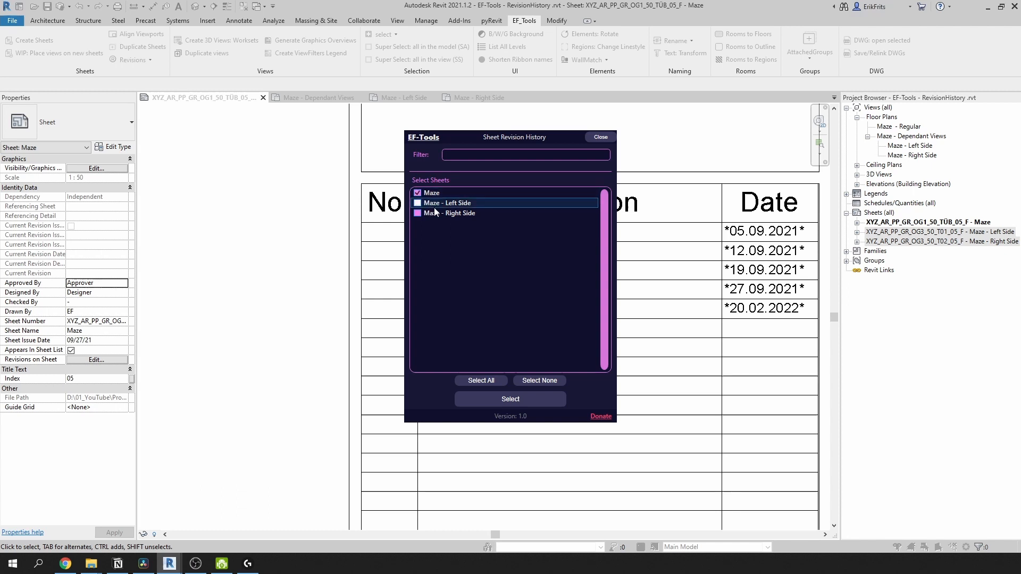
pyautogui.click(480, 381)
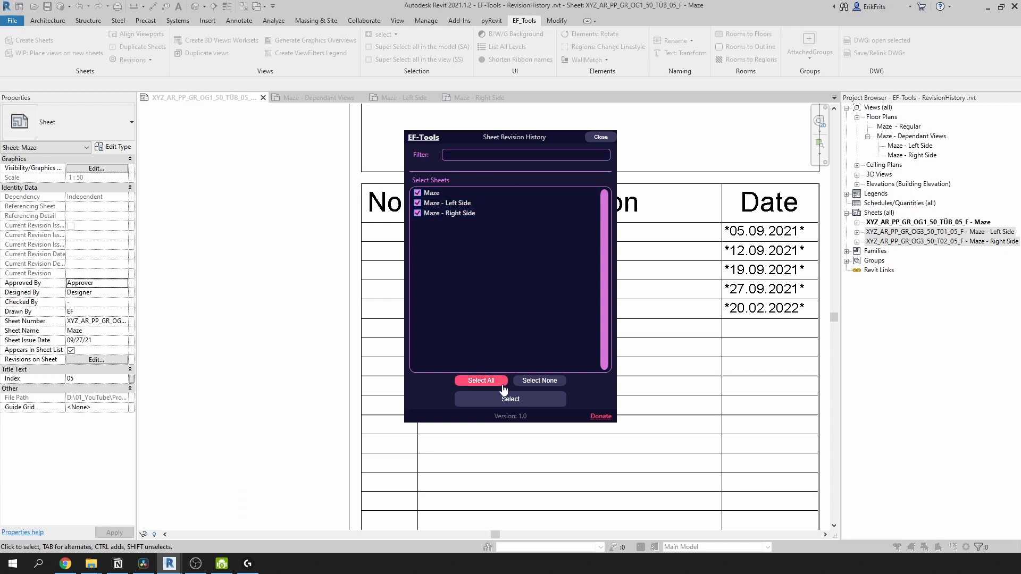
pyautogui.moveTo(509, 398)
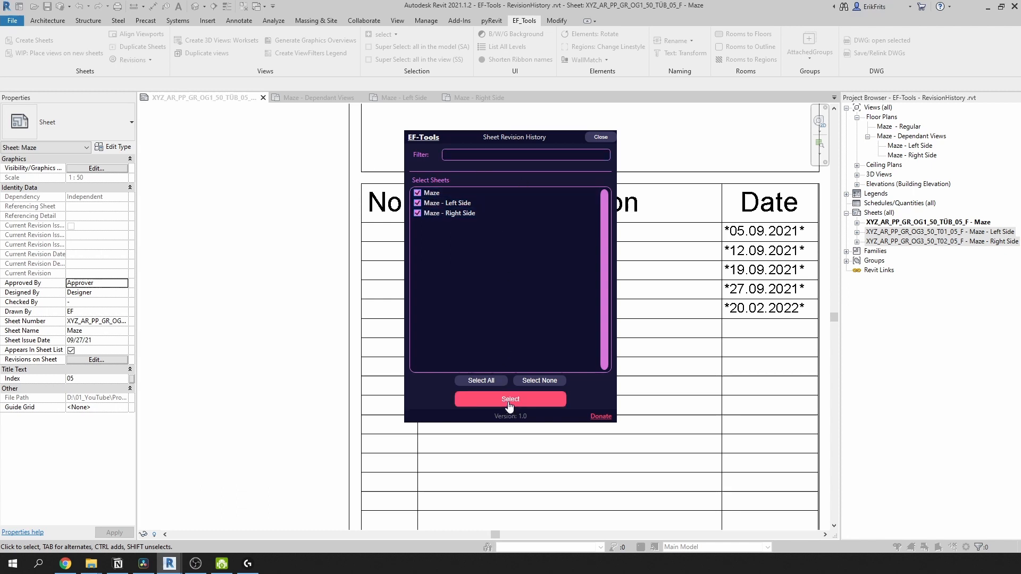
pyautogui.click(509, 398)
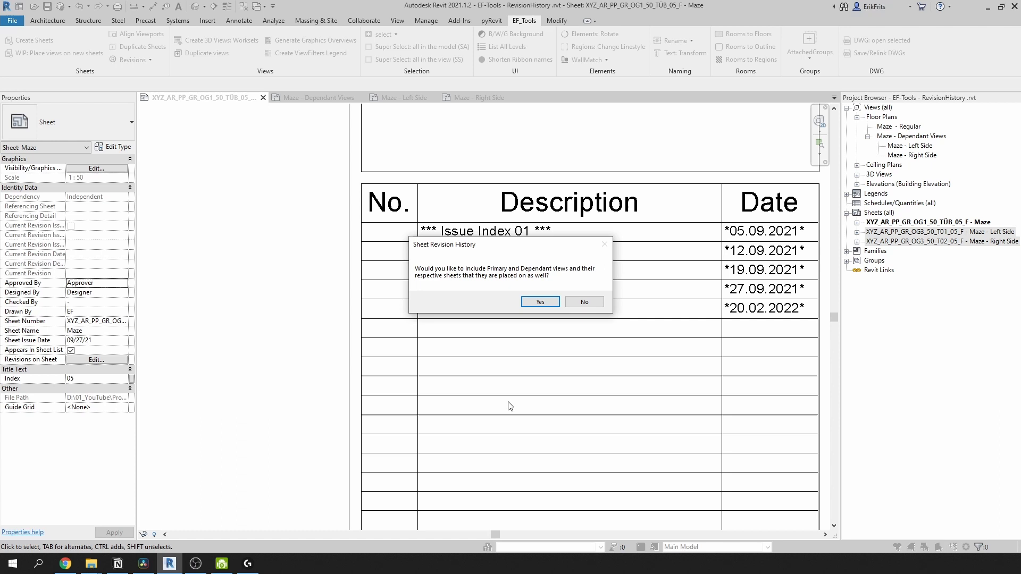
pyautogui.moveTo(446, 267)
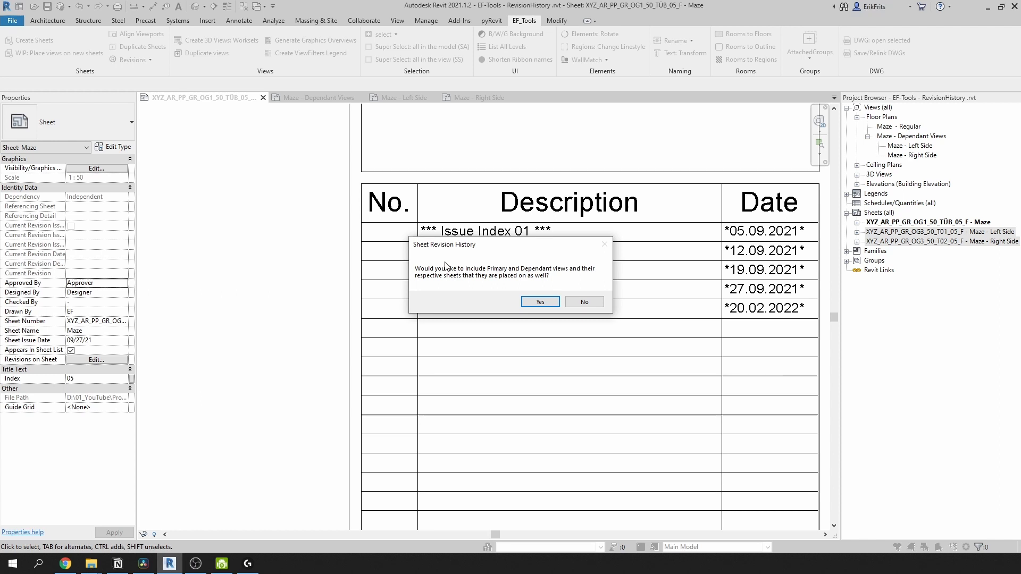
# - Include primary and dependant views so the RevisionHistory workbook is exported to the Excel folder
pyautogui.click(539, 301)
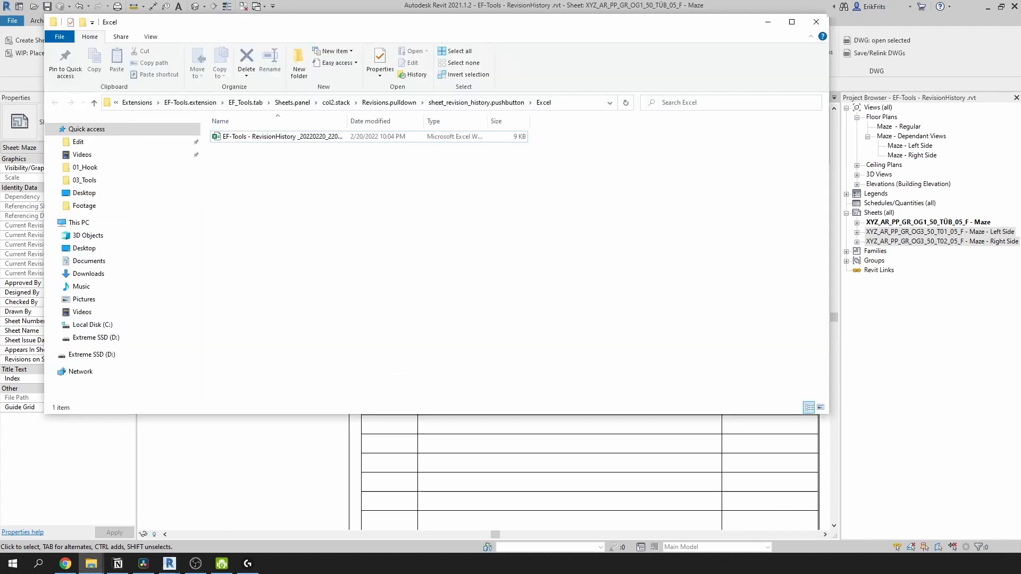
# - Scroll through the sheet_revision_history report listing sequences through Issue Index 05
pyautogui.doubleClick(279, 137)
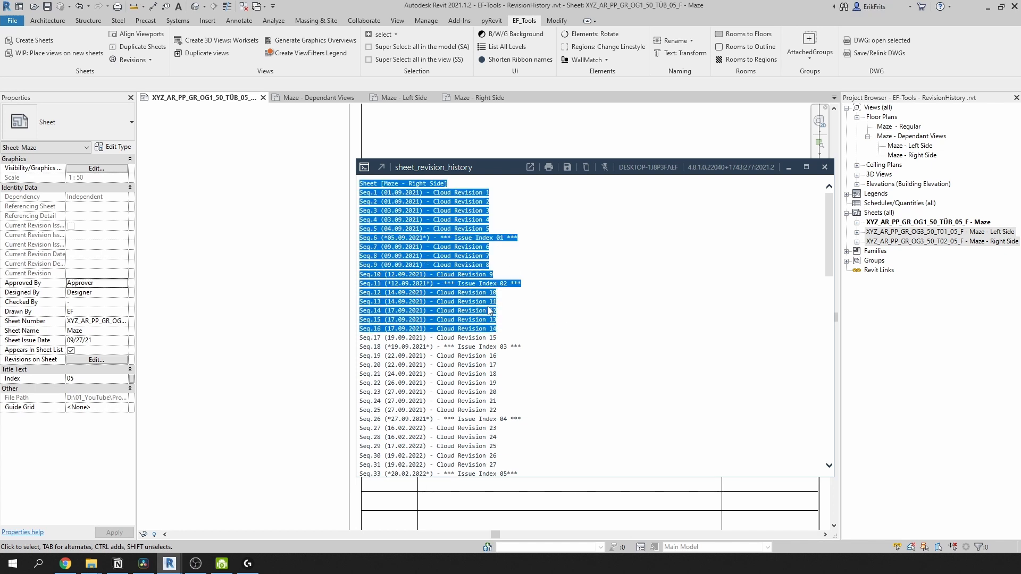
pyautogui.click(501, 339)
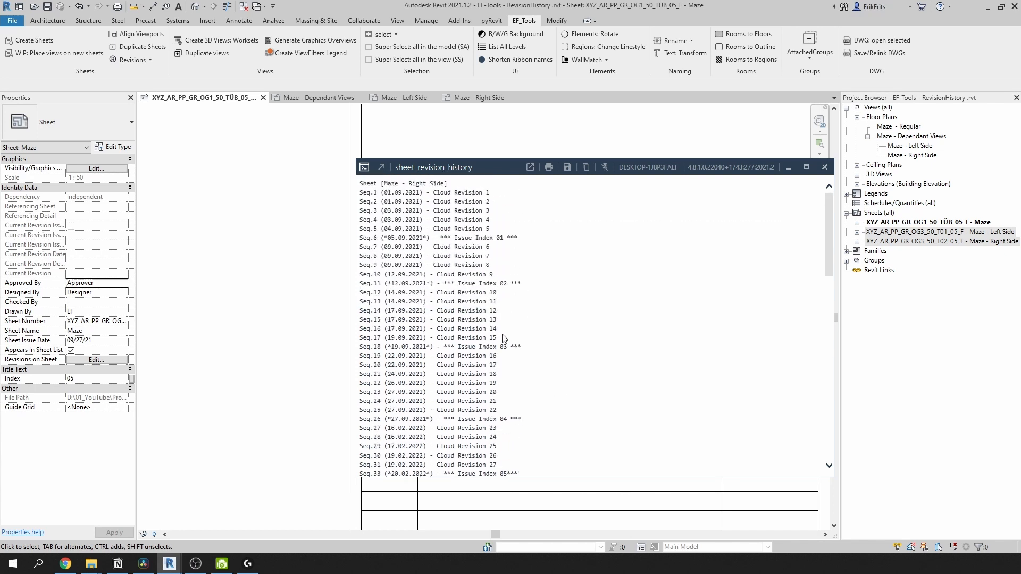
pyautogui.scroll(-3)
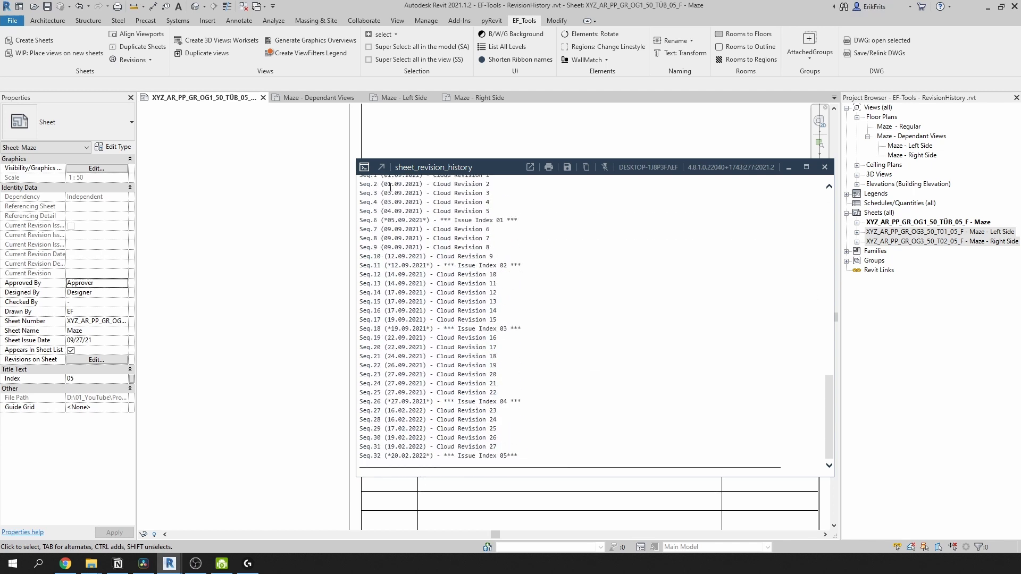
pyautogui.moveTo(90, 564)
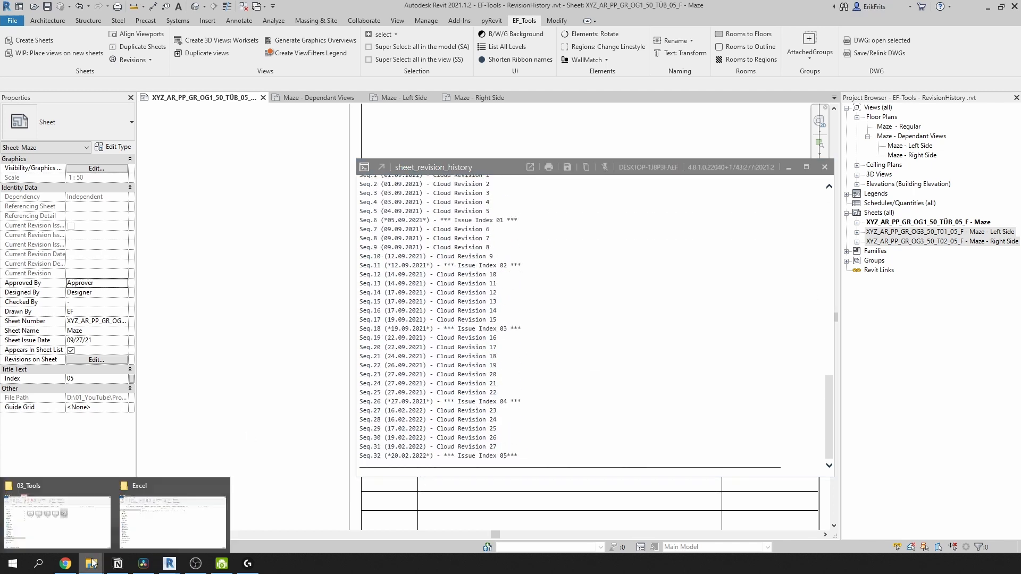
# - Open the exported RevisionHistory .xlsx workbook from the Excel export folder
pyautogui.click(171, 521)
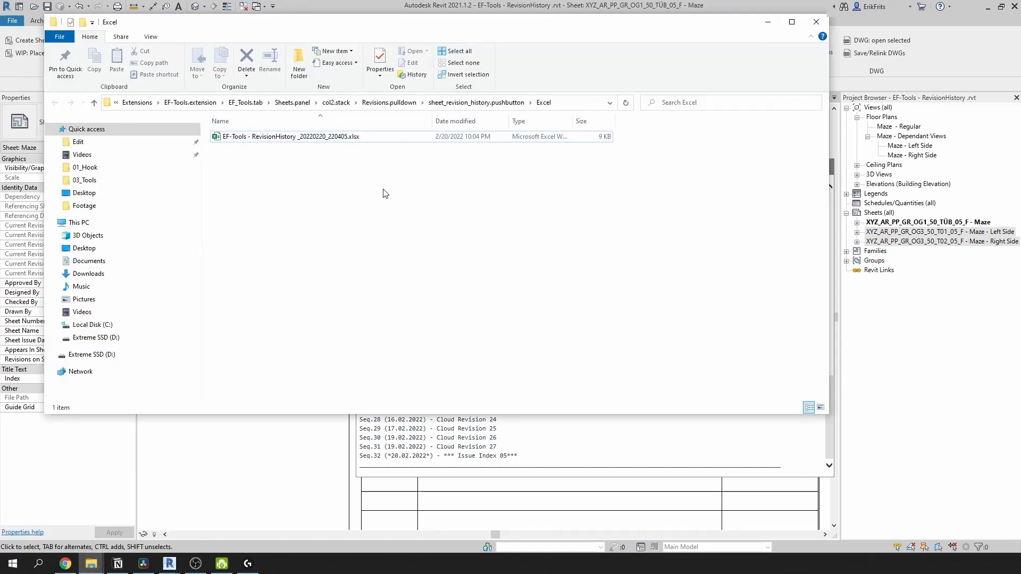
pyautogui.doubleClick(289, 136)
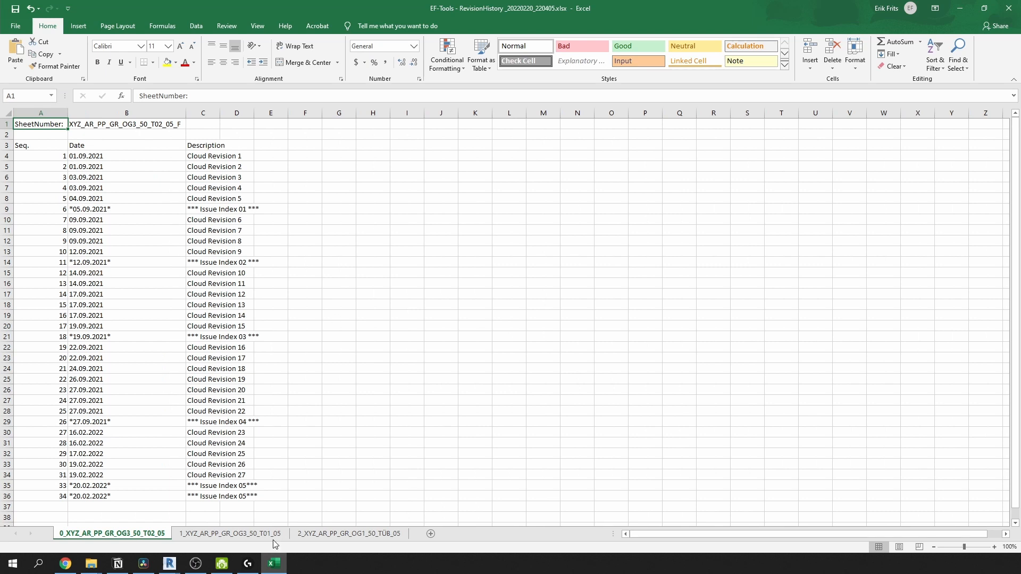
# - Review the T01_05 worksheet's revision list, highlighting the two Issue Index 05 rows 35 and 36
pyautogui.click(228, 533)
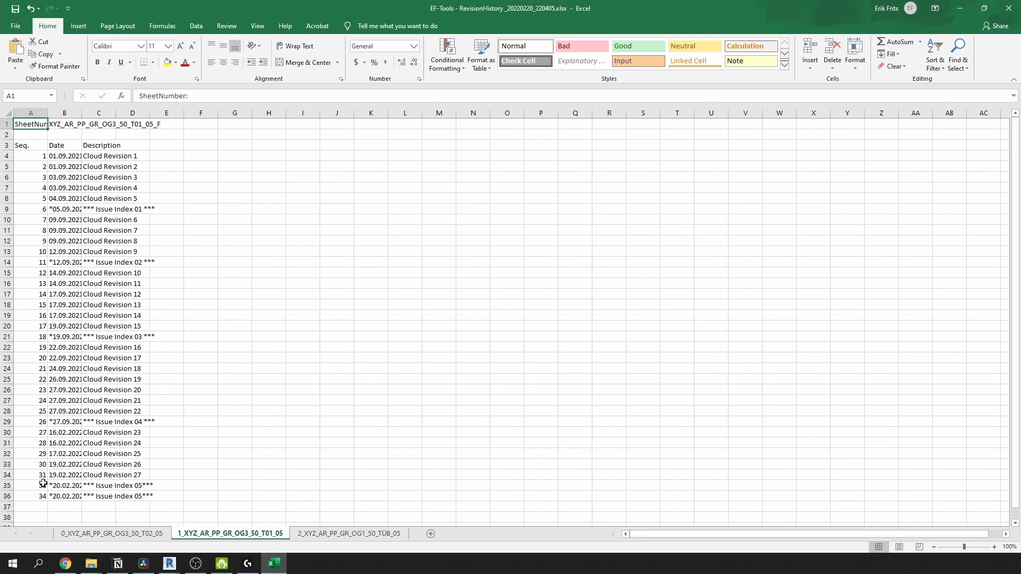
pyautogui.click(29, 496)
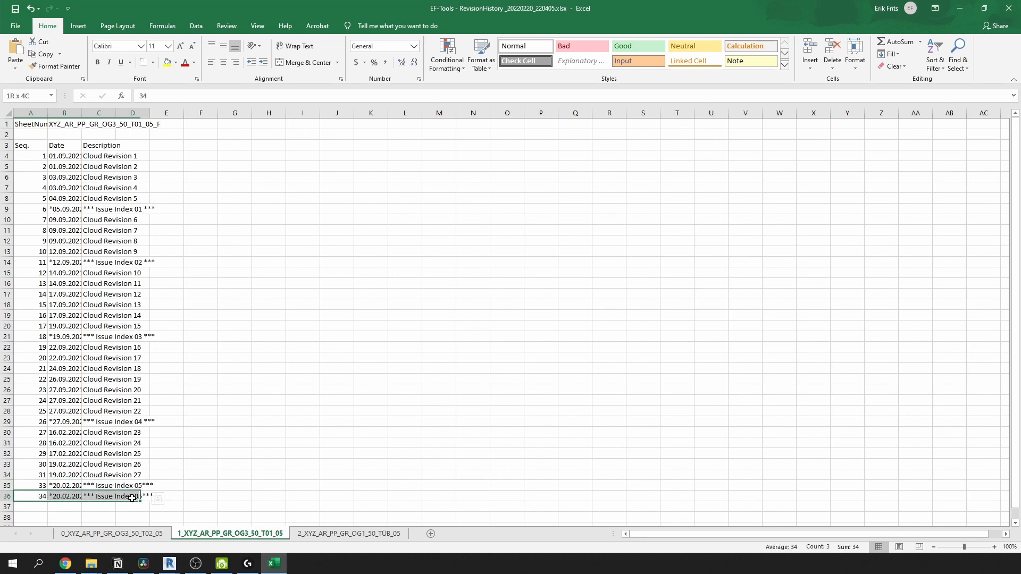
pyautogui.click(30, 485)
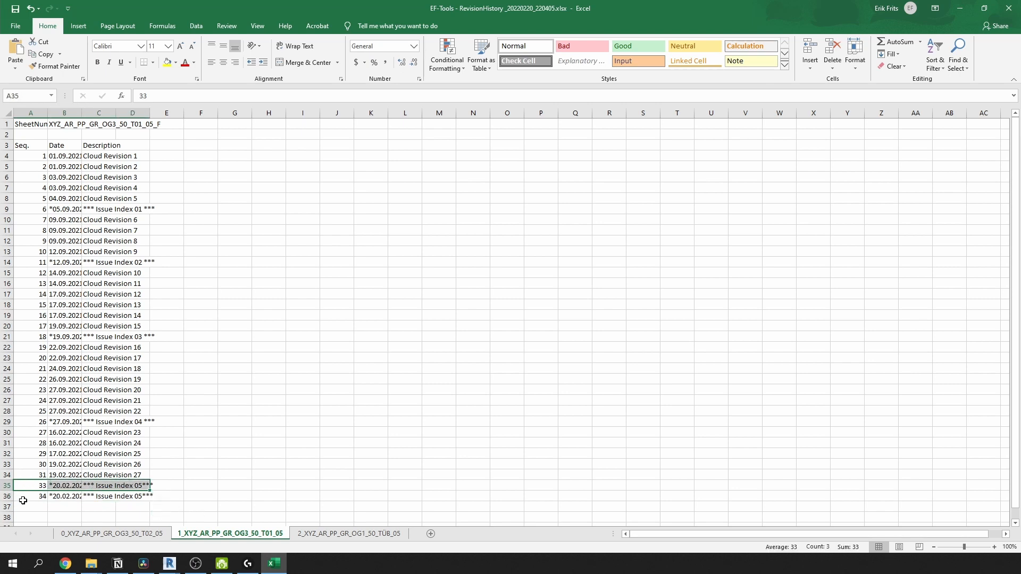
pyautogui.click(30, 496)
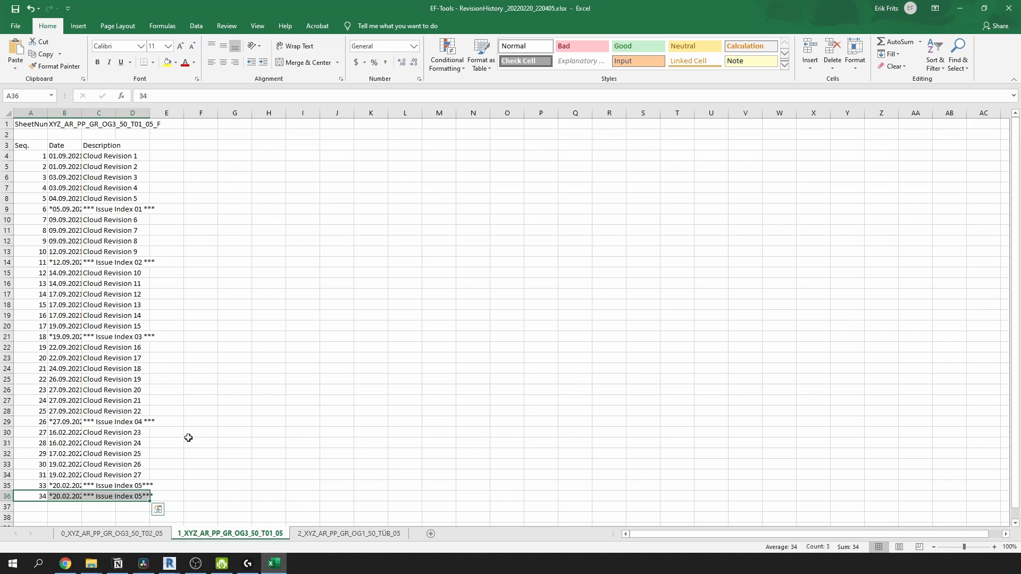
pyautogui.moveTo(160, 478)
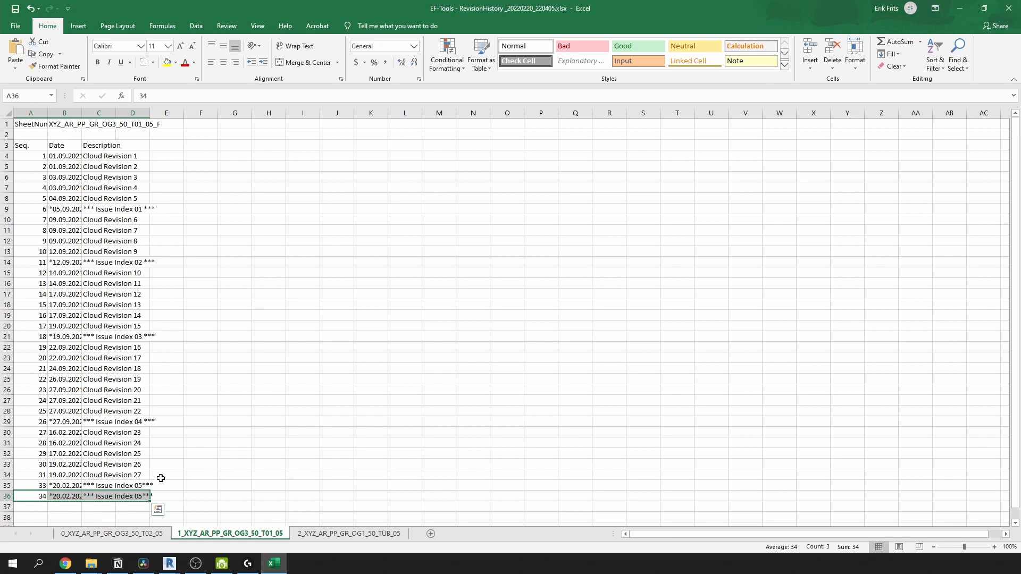
pyautogui.click(166, 474)
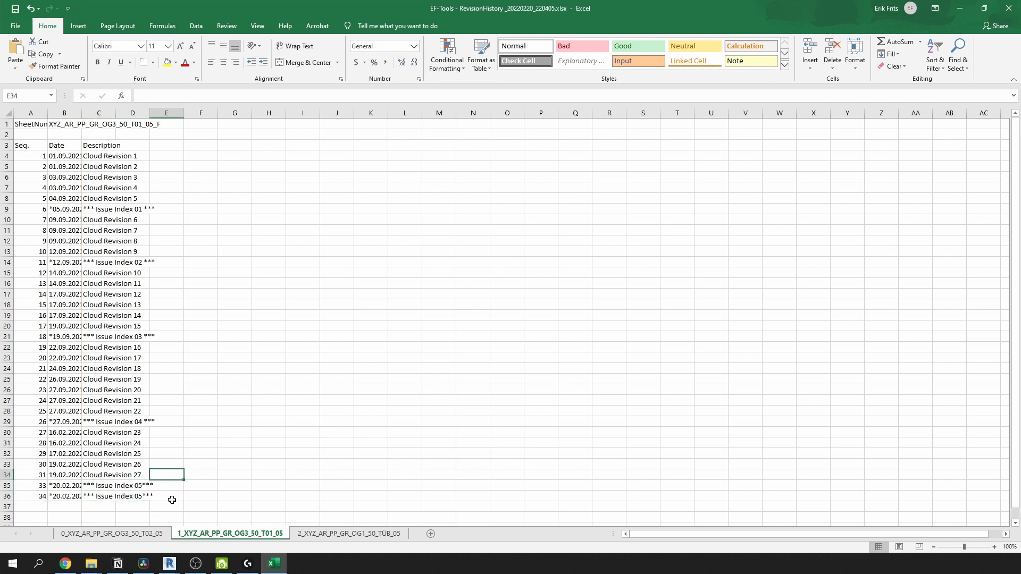